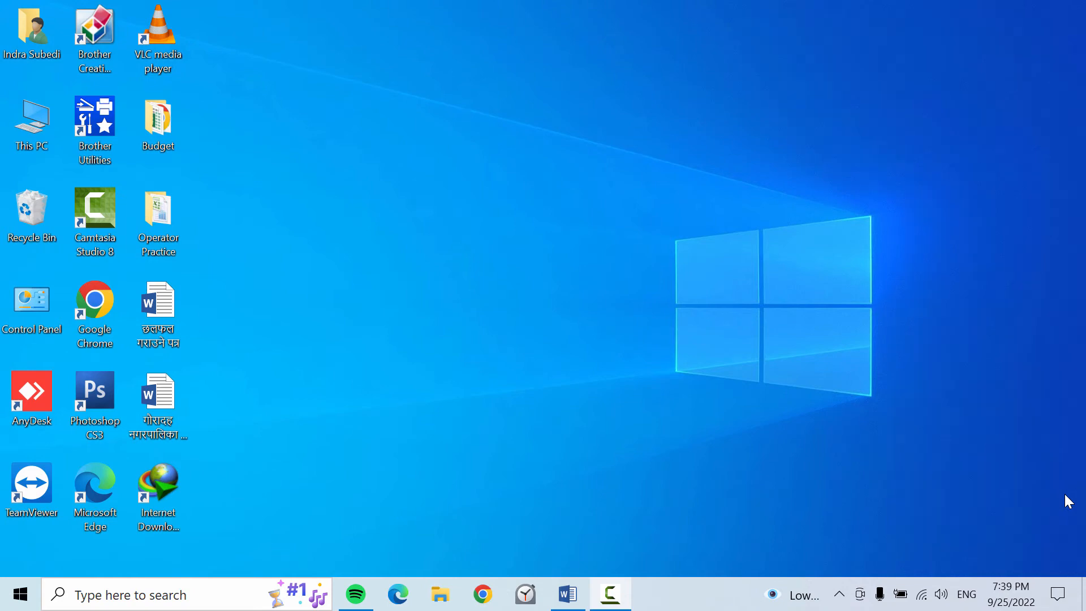
pyautogui.moveTo(463, 229)
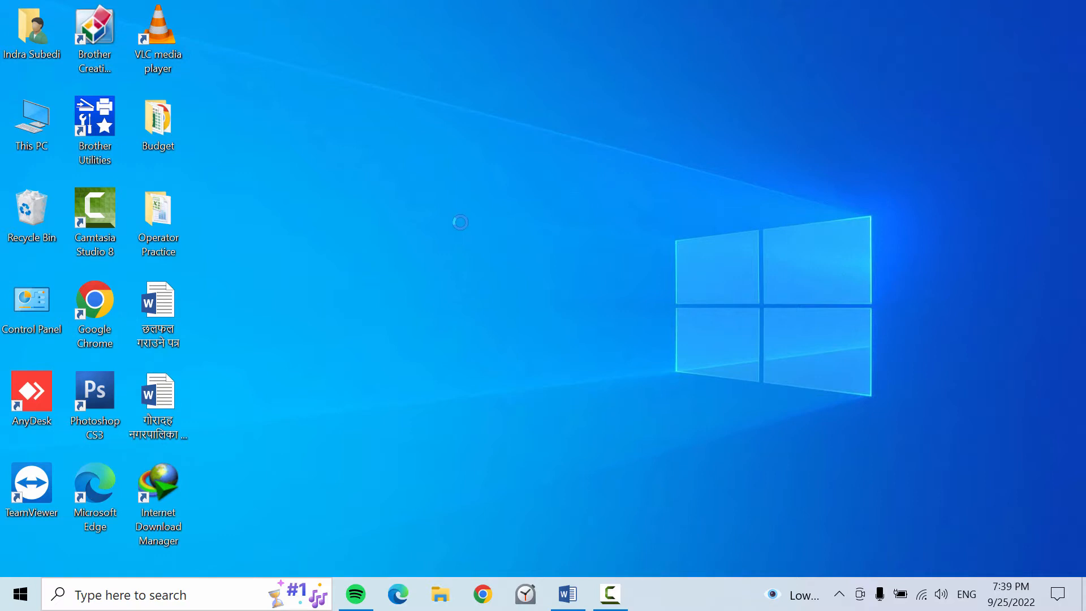
# Bring up the Windows search panel from the taskbar search box.
pyautogui.click(131, 594)
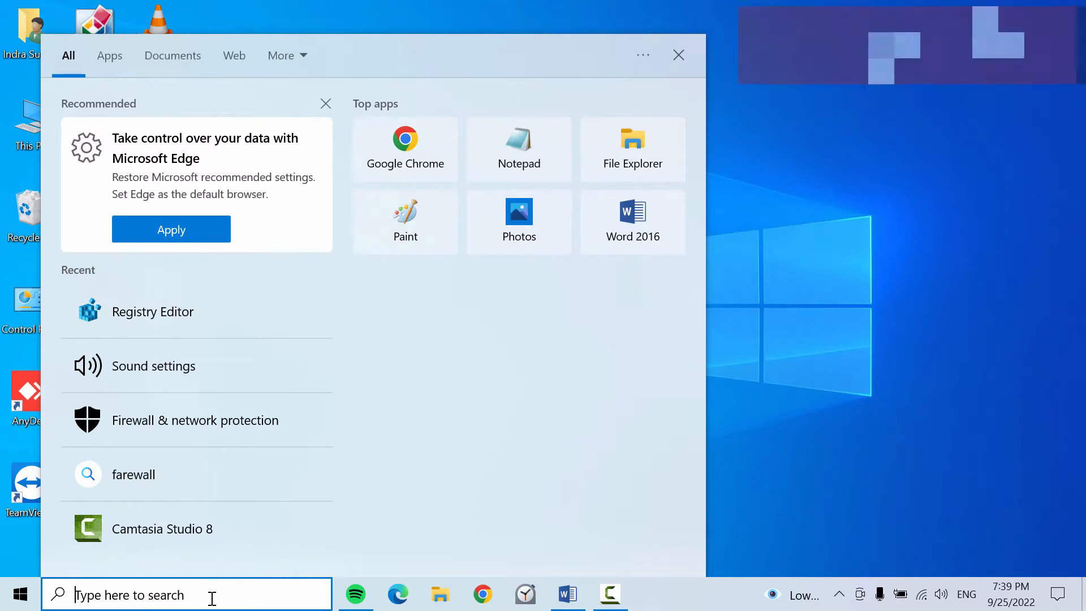
# Search for 'regedit' and launch Registry Editor from the Best match result.
pyautogui.write('regedit')
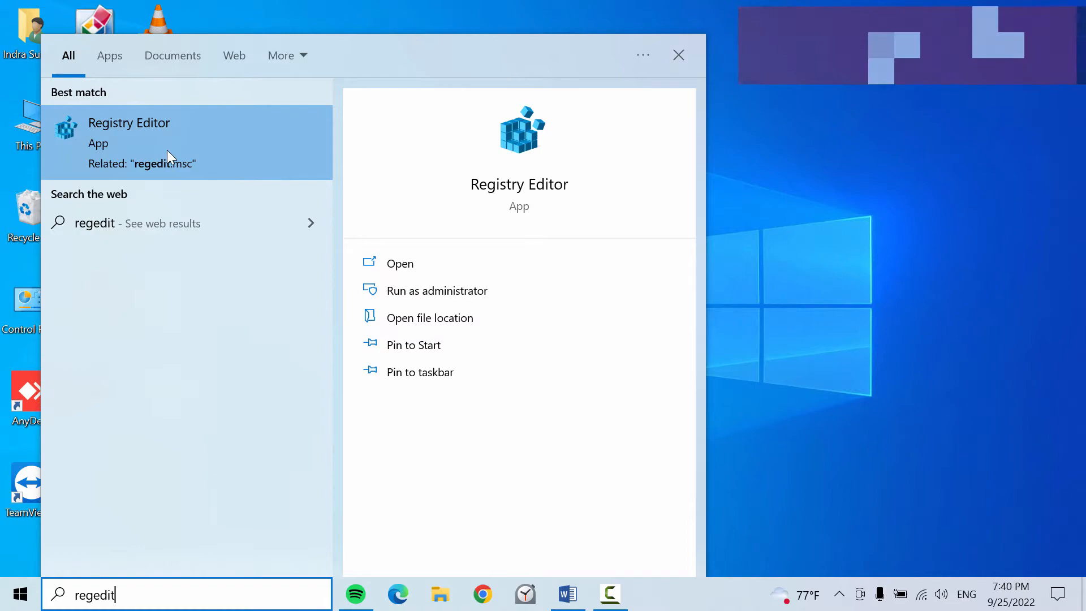
pyautogui.moveTo(131, 152)
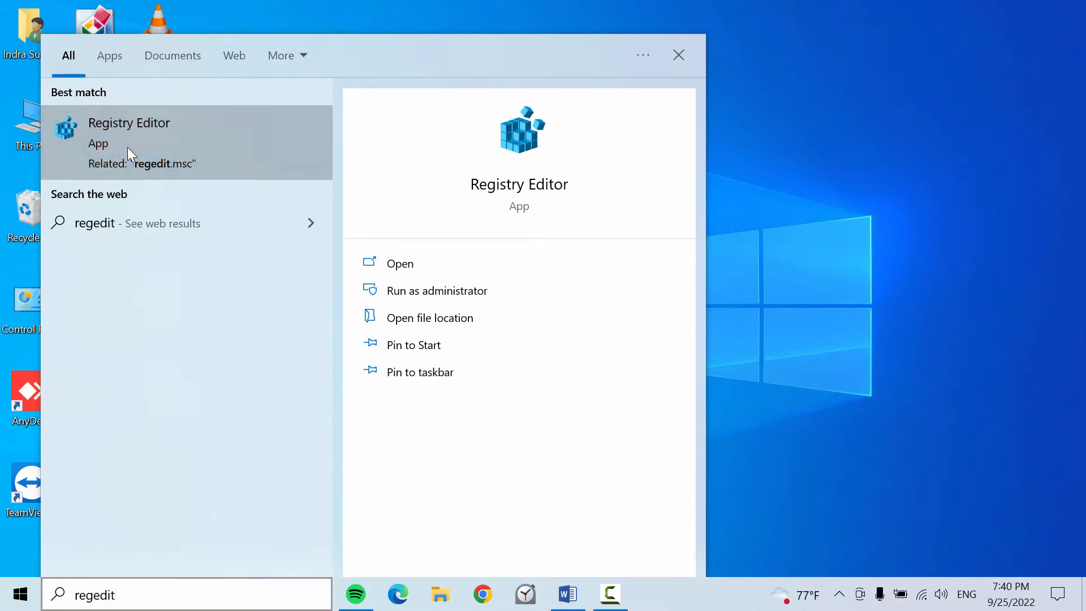
pyautogui.click(129, 122)
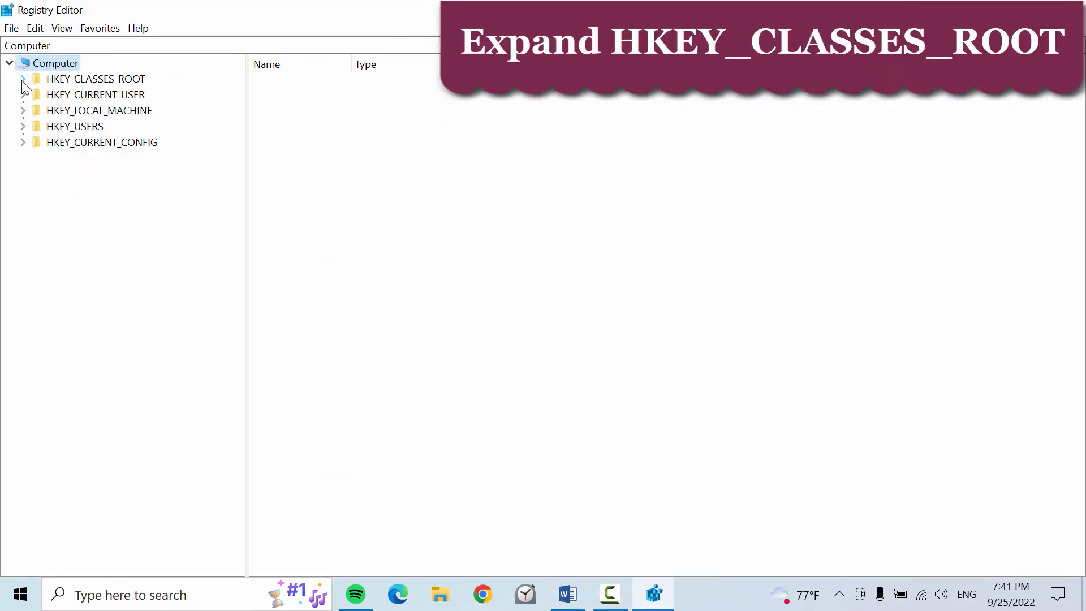
# Navigate to HKEY_CLASSES_ROOT\Directory\Background\shellex\ContextMenuHandlers so its handler subkeys are listed.
pyautogui.click(22, 78)
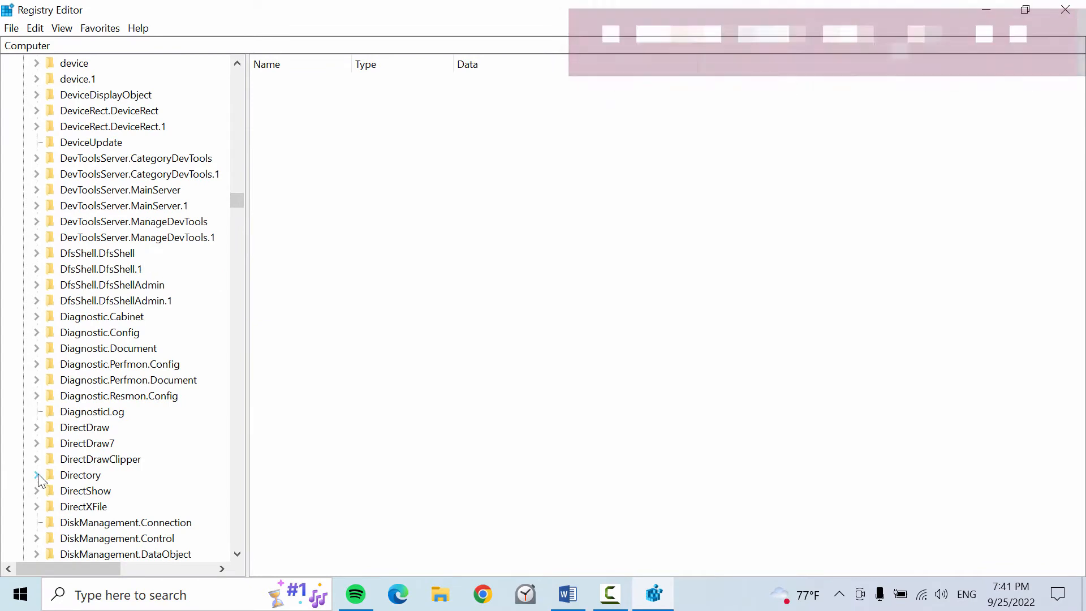
pyautogui.click(36, 474)
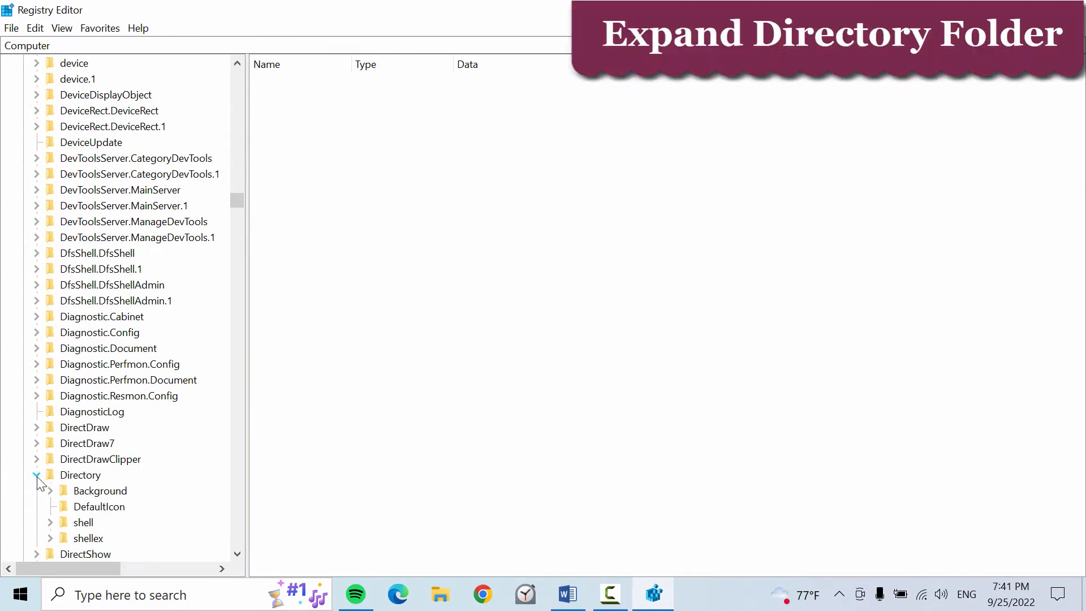
pyautogui.click(36, 475)
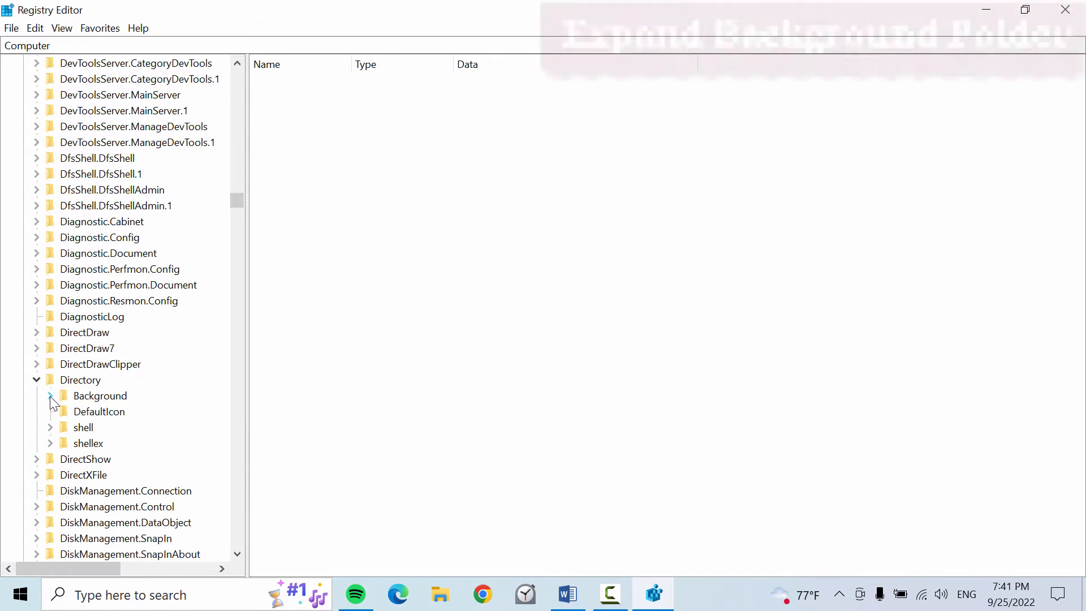
pyautogui.click(49, 396)
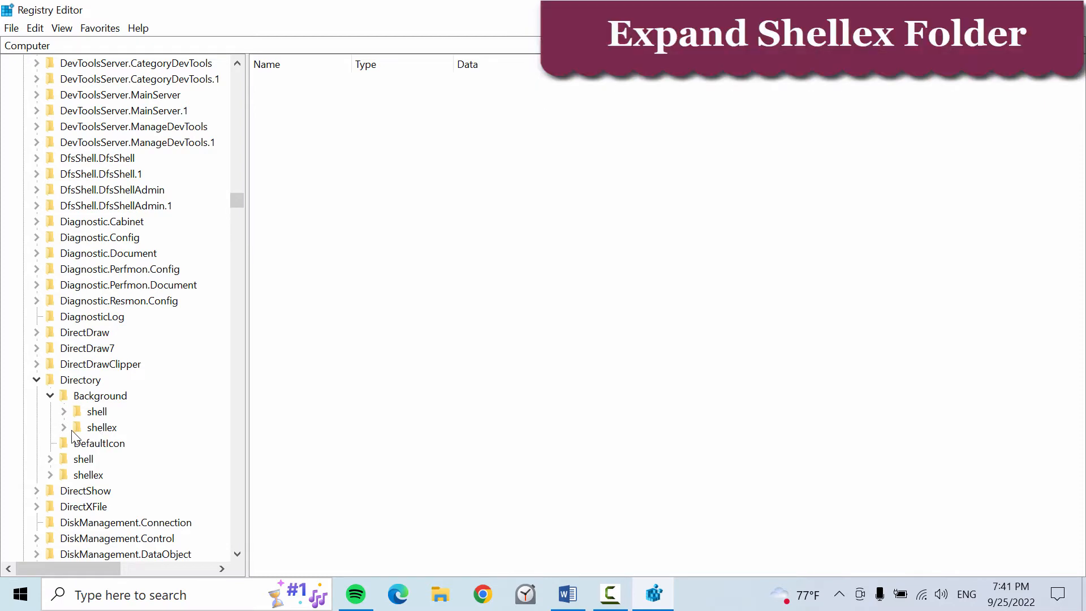
pyautogui.click(64, 428)
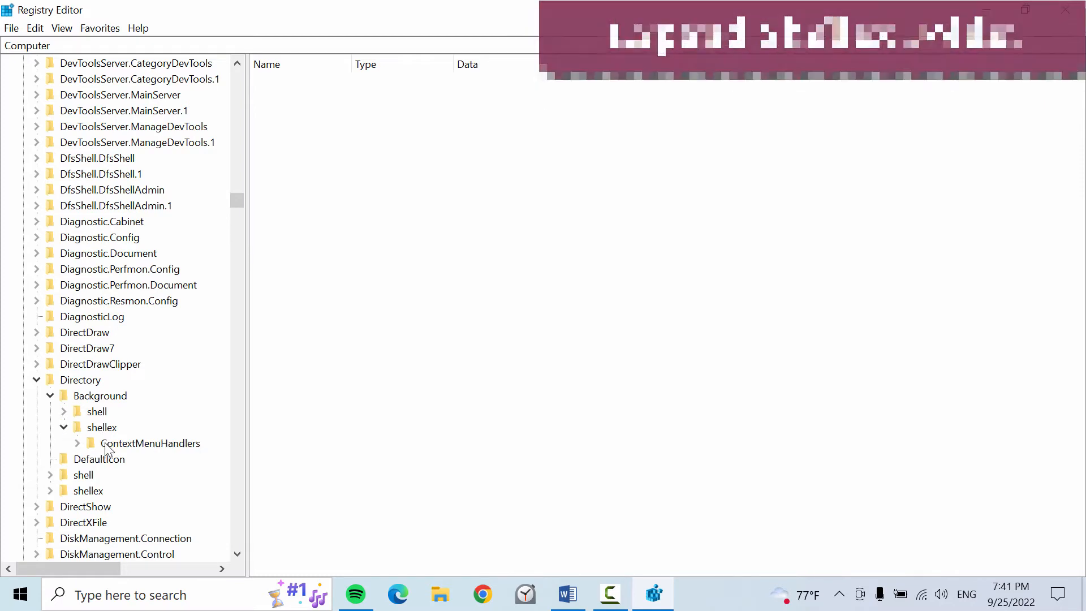
pyautogui.doubleClick(151, 443)
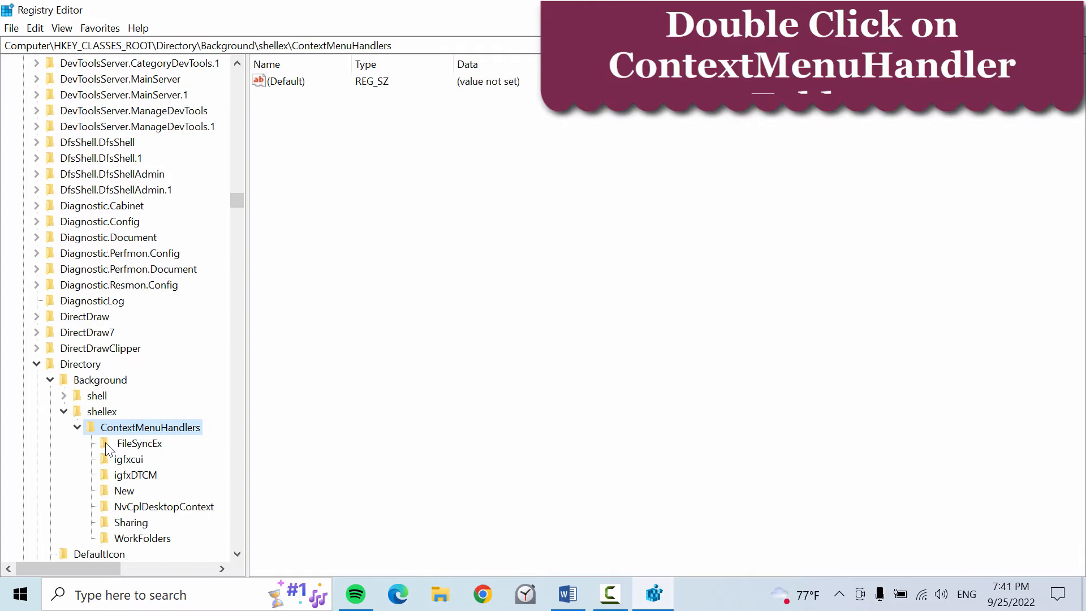
pyautogui.doubleClick(149, 427)
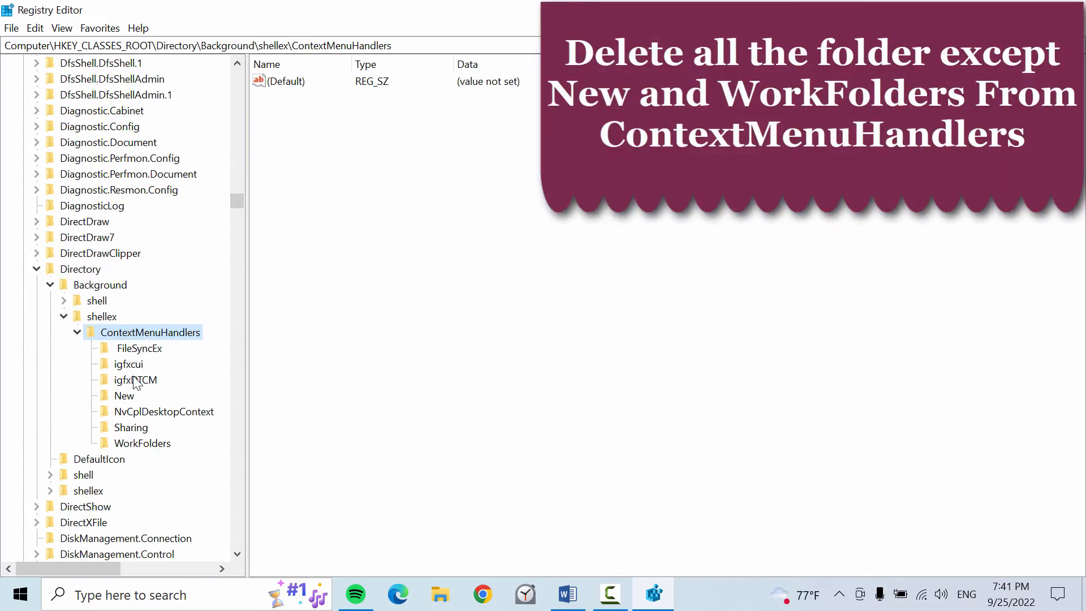
# Delete the FileSyncEx and igfxcui handler keys, keeping New.
pyautogui.click(141, 442)
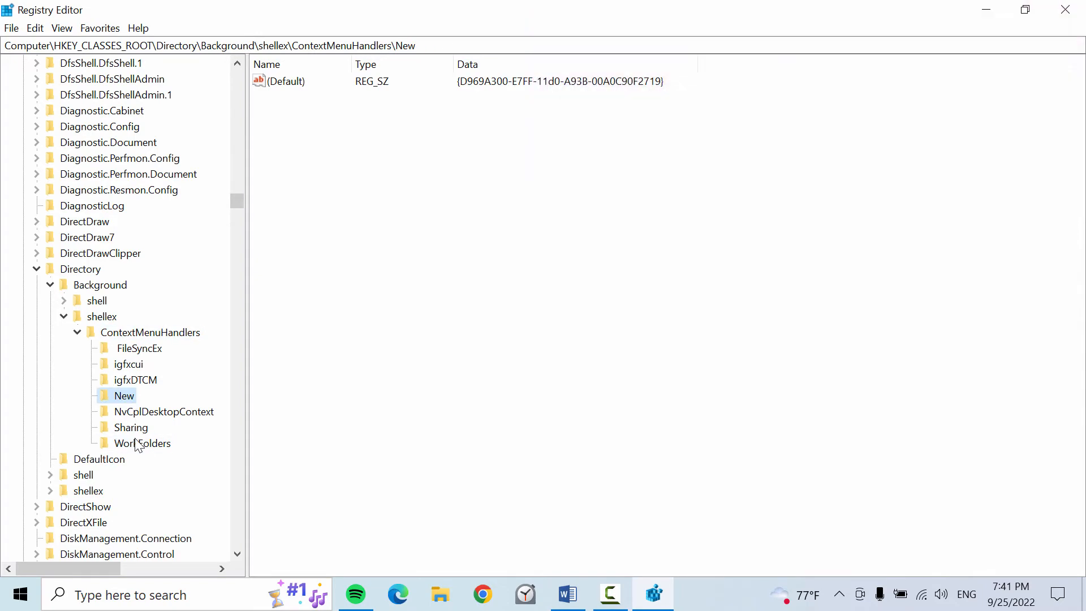
pyautogui.moveTo(154, 446)
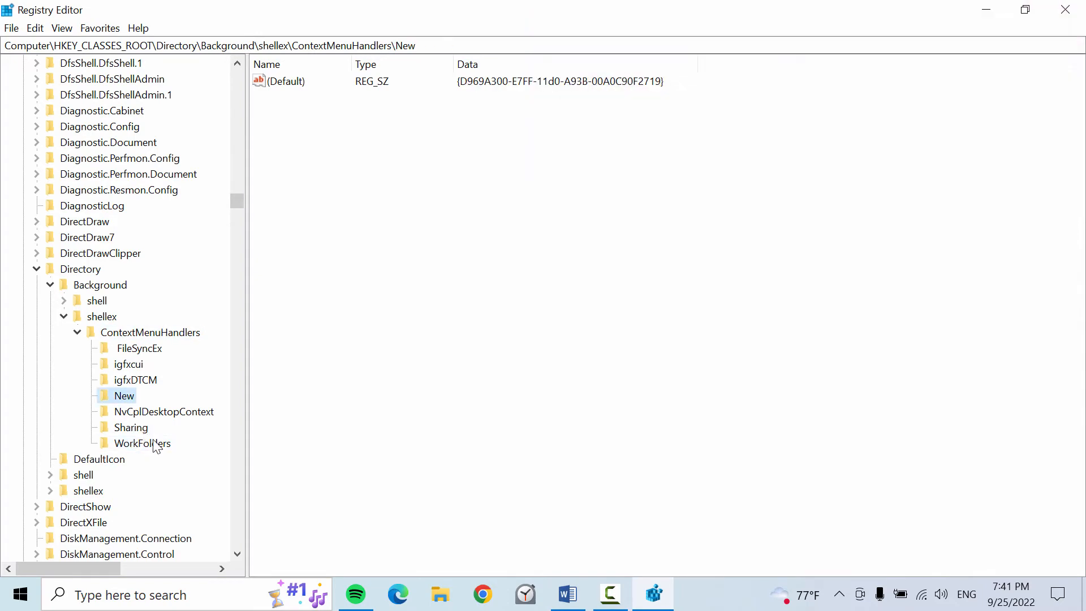
pyautogui.click(138, 347)
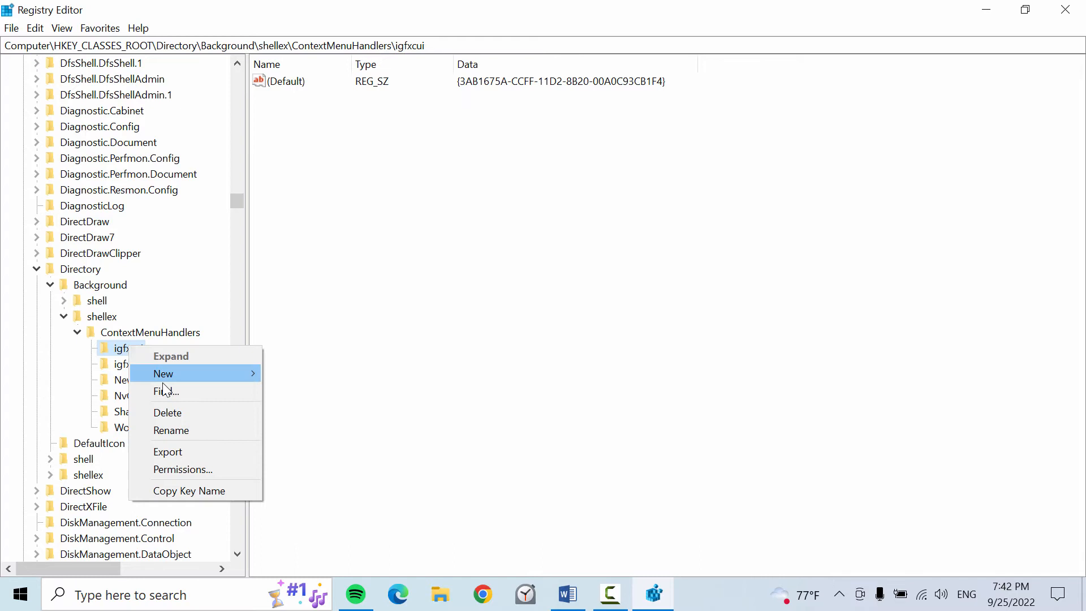
pyautogui.click(168, 412)
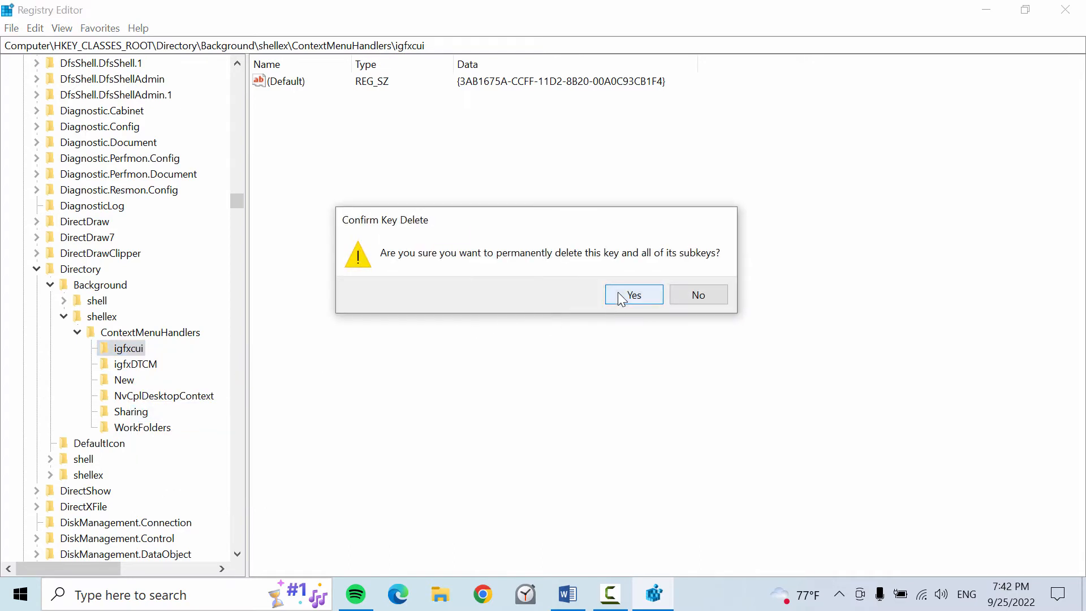
pyautogui.click(633, 294)
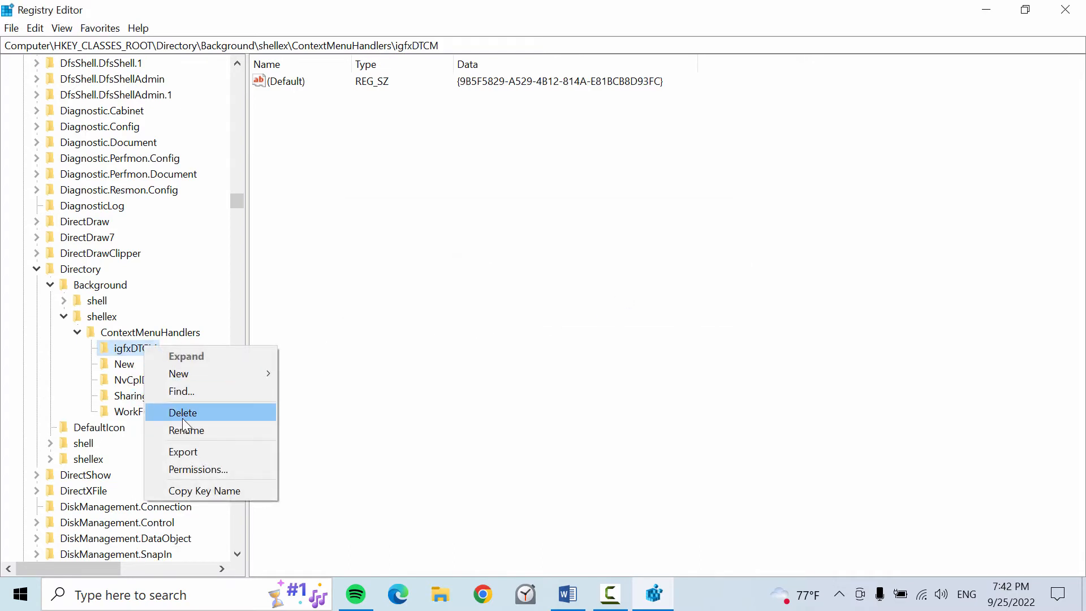
# Delete the igfxDTCM, NvCplDesktopContext and Sharing keys, leaving only New and WorkFolders.
pyautogui.click(182, 412)
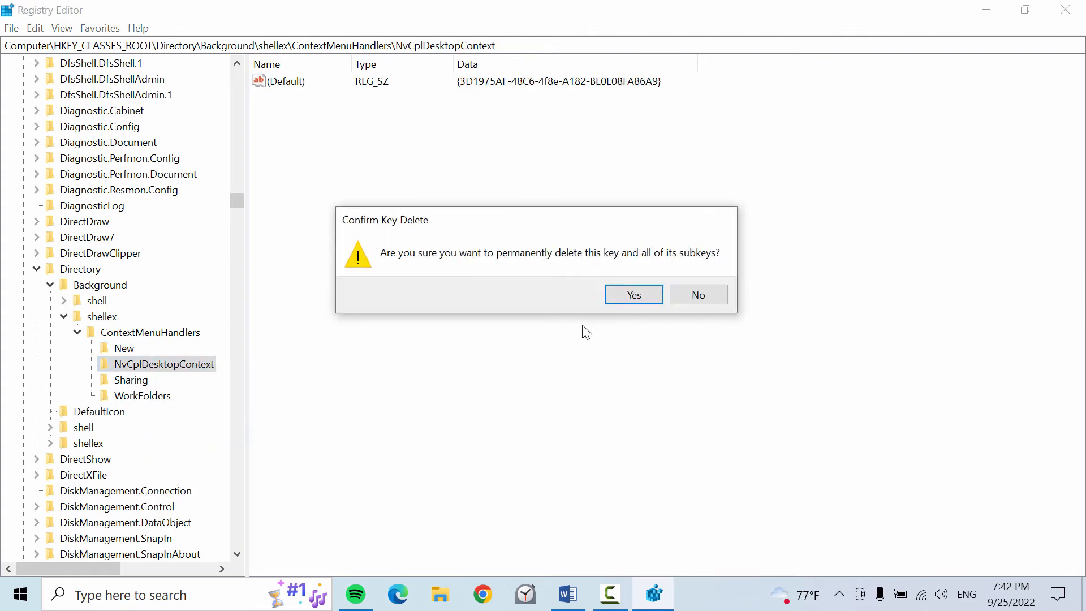
pyautogui.click(632, 294)
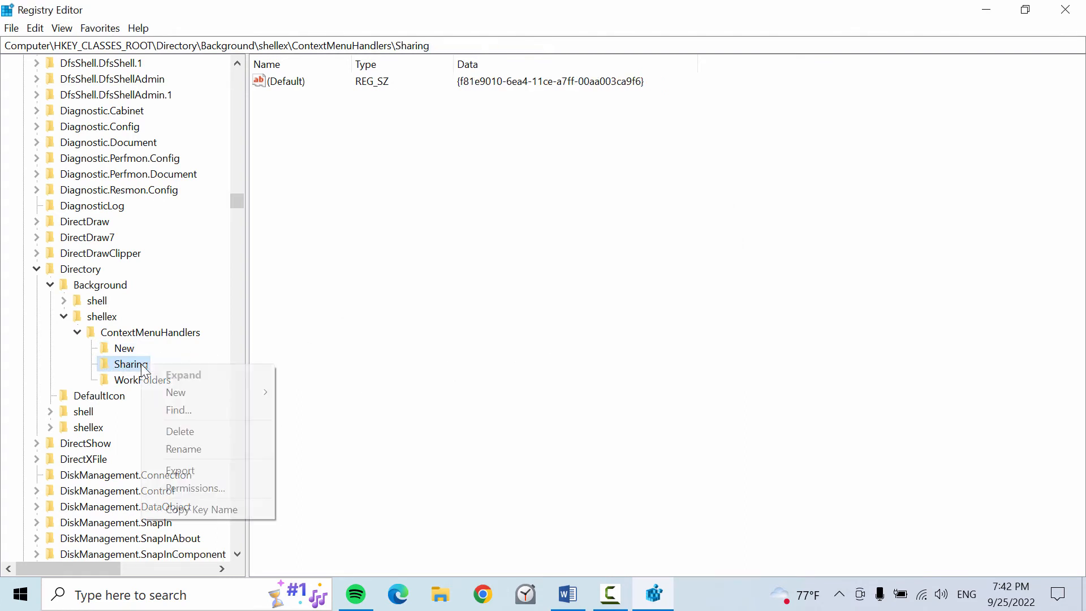
pyautogui.click(180, 431)
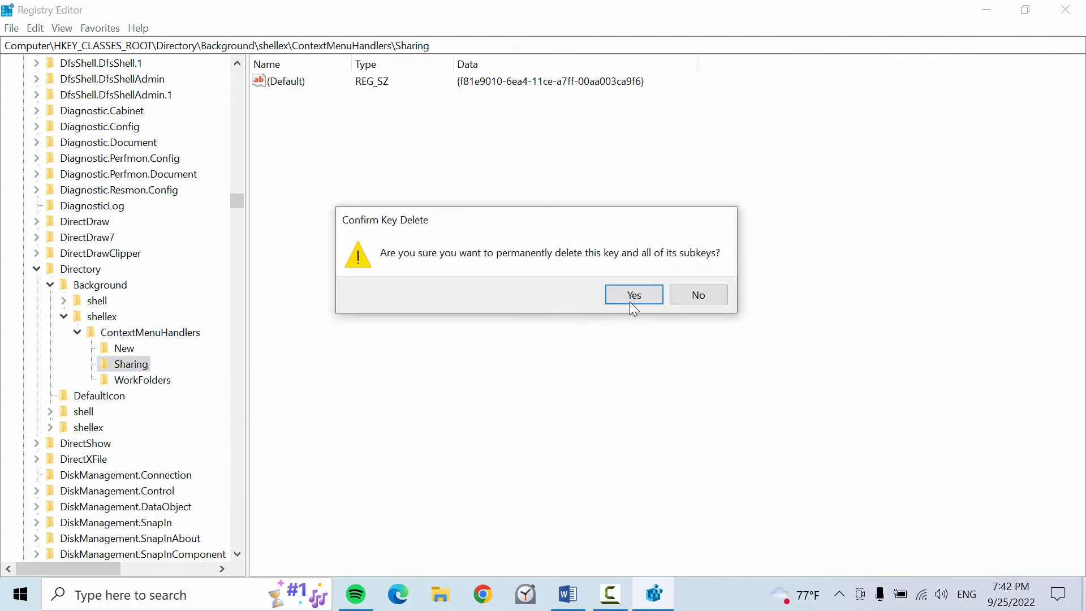
pyautogui.click(633, 294)
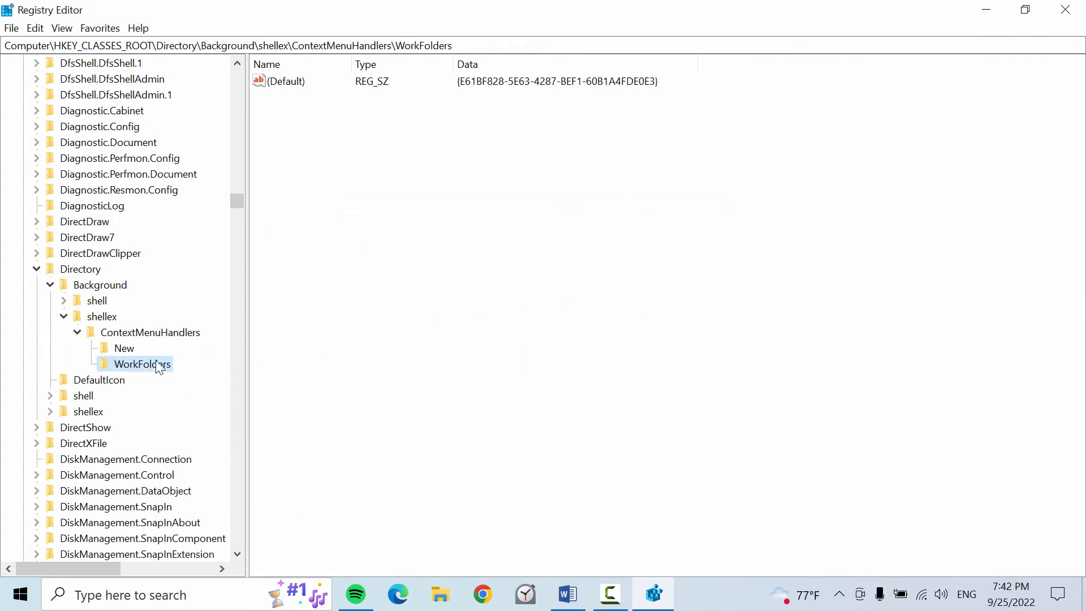
pyautogui.moveTo(122, 367)
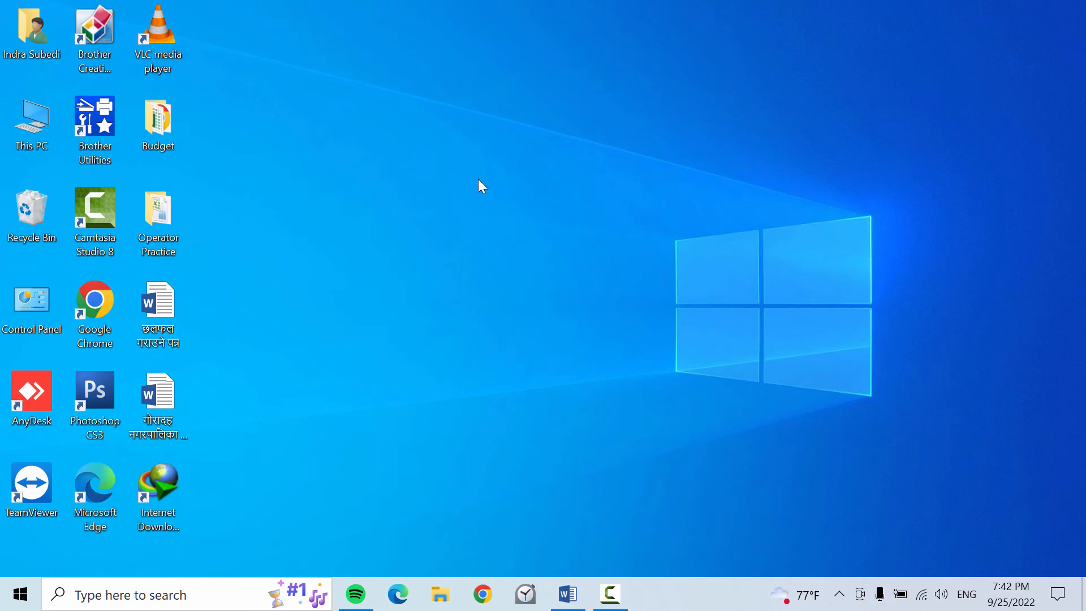
# Verify the trimmed desktop right-click menu opens and refresh the desktop.
pyautogui.rightClick(482, 186)
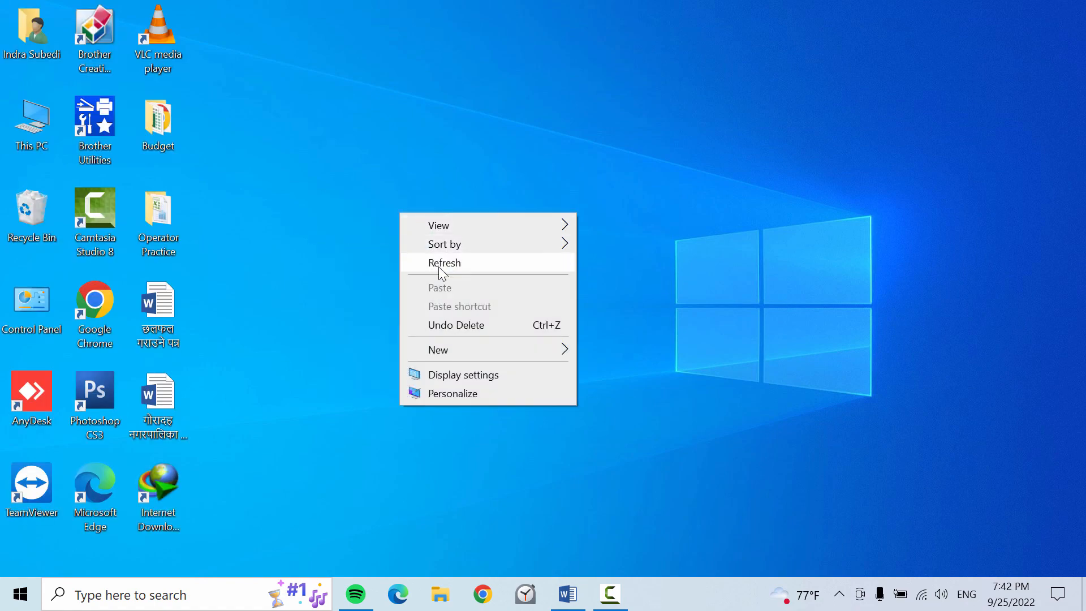
pyautogui.click(443, 263)
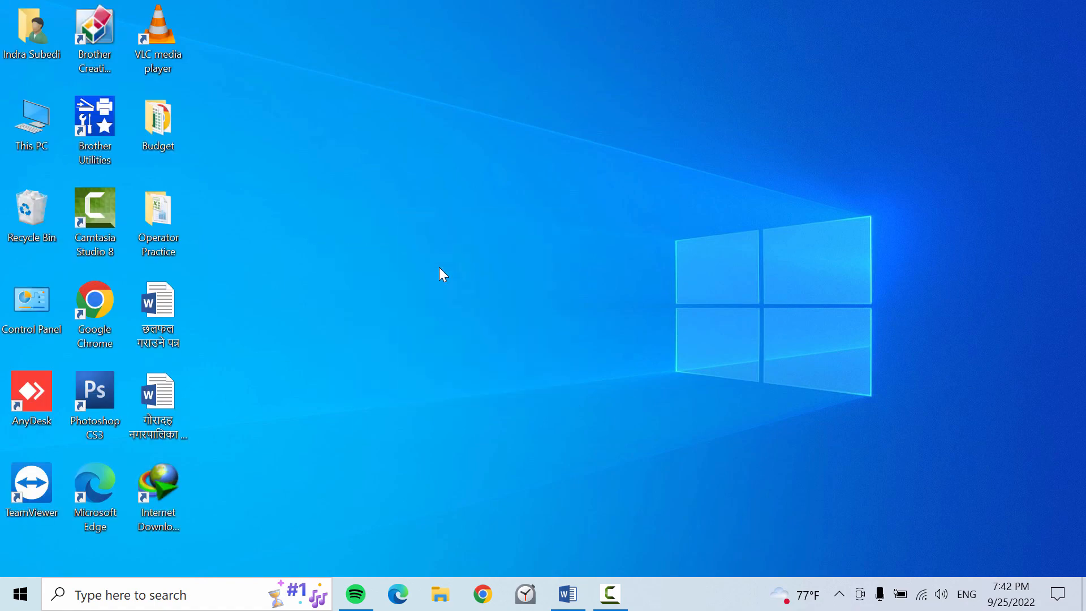